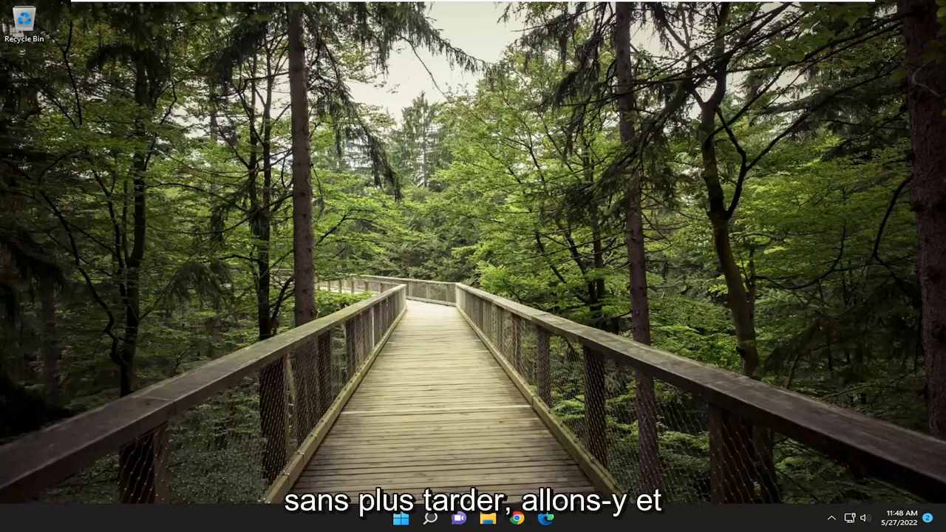
Open the Start menu to search for the Windows Security app
{"action": "left_click", "coordinate": [431, 517]}
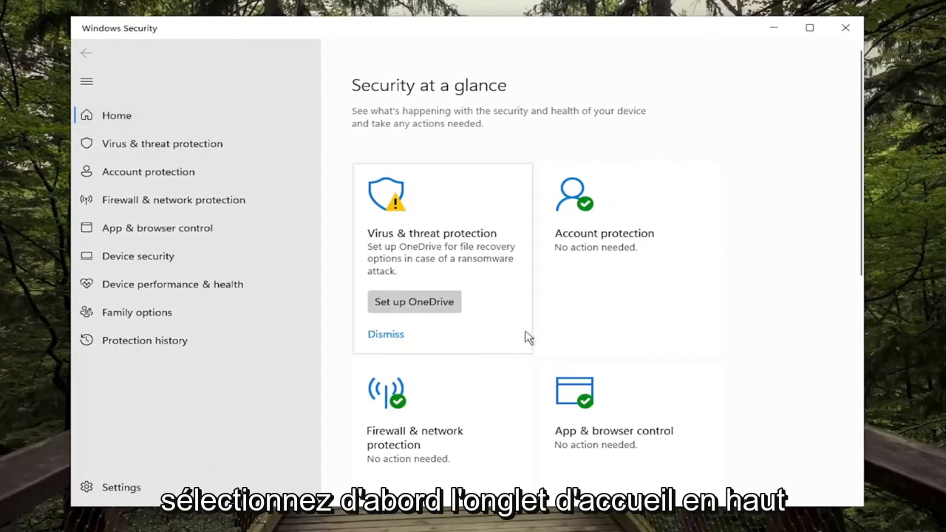
Switch Real-time protection off in Virus & threat protection settings, approving the UAC prompt
{"action": "left_click", "coordinate": [161, 144]}
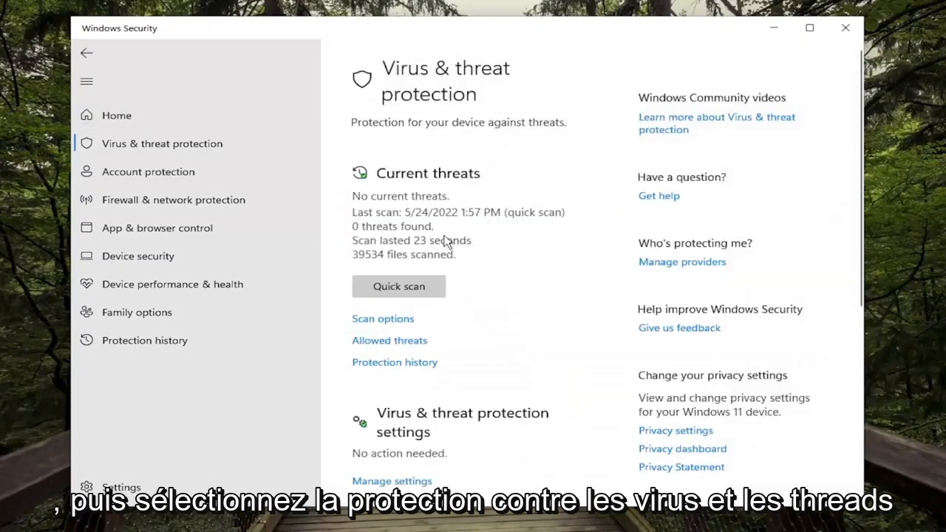
{"action": "scroll", "scroll_direction": "down", "scroll_amount": 3}
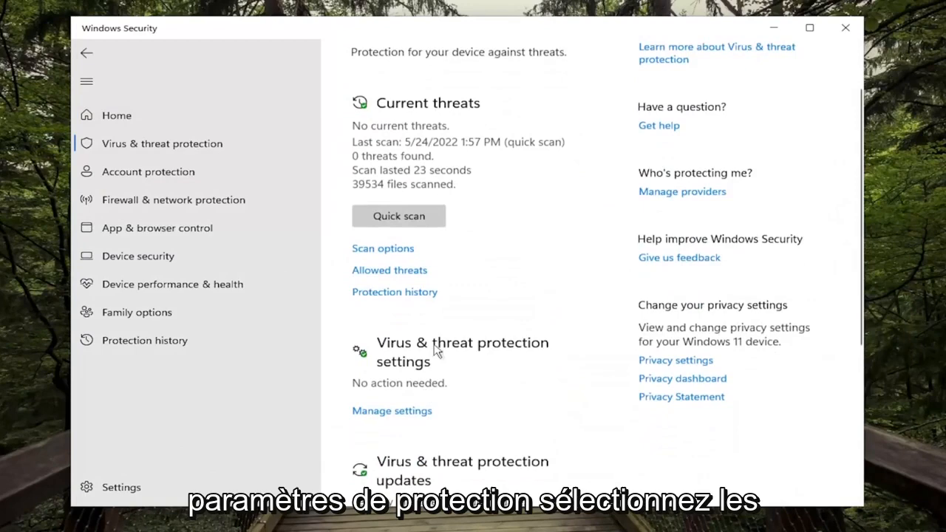
{"action": "left_click", "coordinate": [392, 411]}
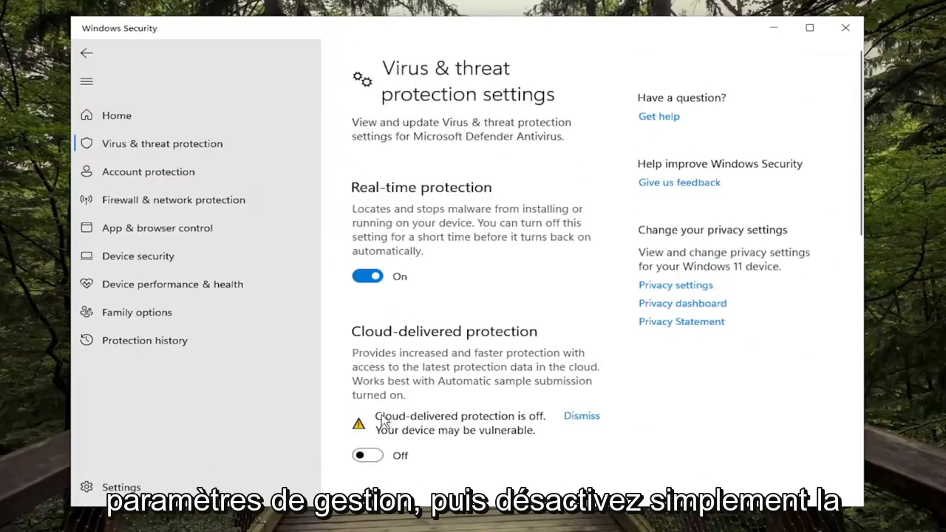
{"action": "left_click", "coordinate": [367, 275]}
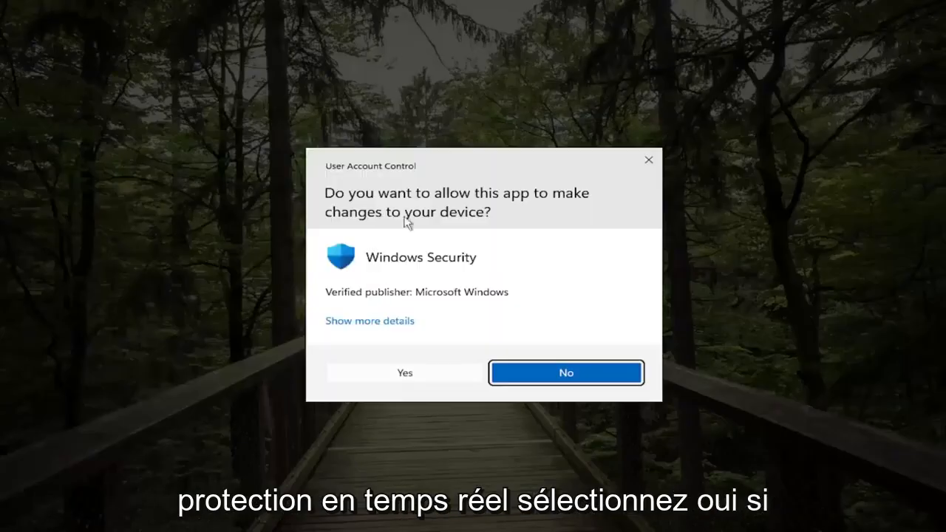
{"action": "left_click", "coordinate": [405, 372]}
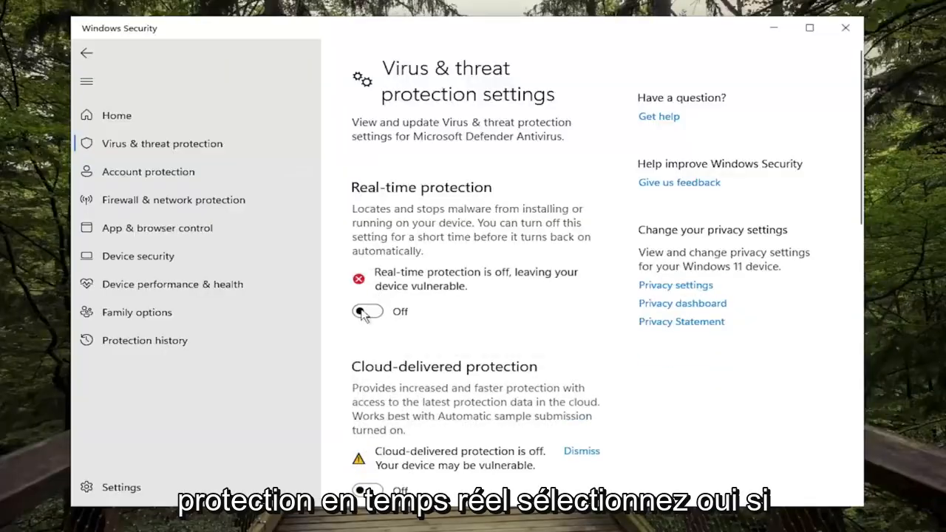
Go back to the Security at a glance home page
{"action": "left_click", "coordinate": [87, 52]}
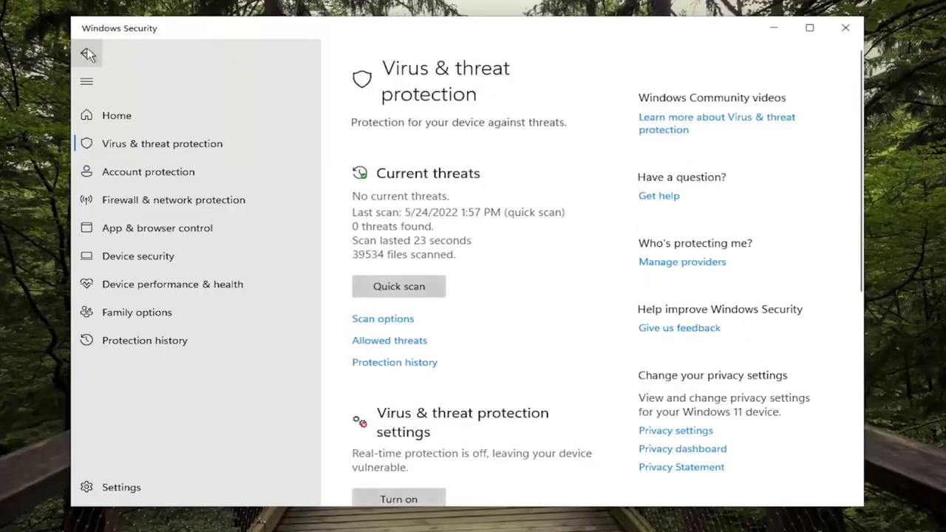
{"action": "left_click", "coordinate": [86, 53]}
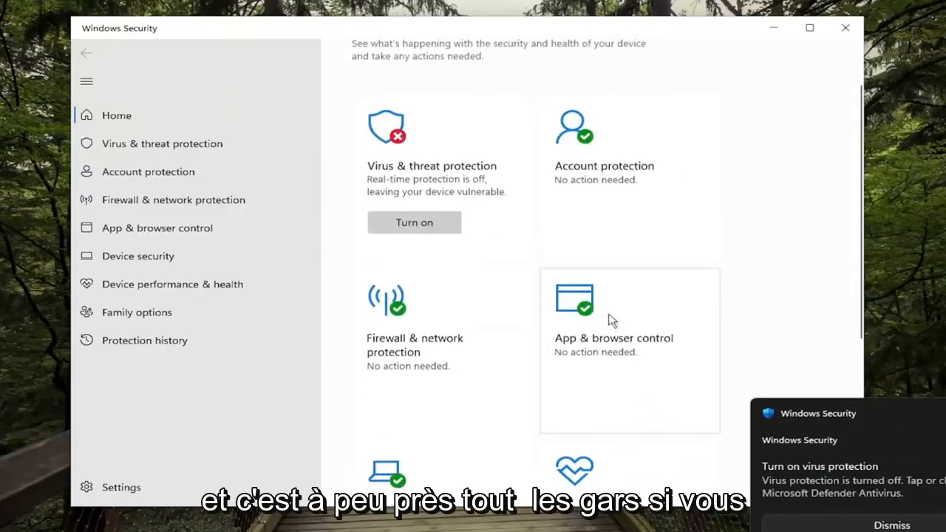
Open Firewall & network protection to check domain, private and public networks
{"action": "scroll", "scroll_direction": "down", "scroll_amount": 3}
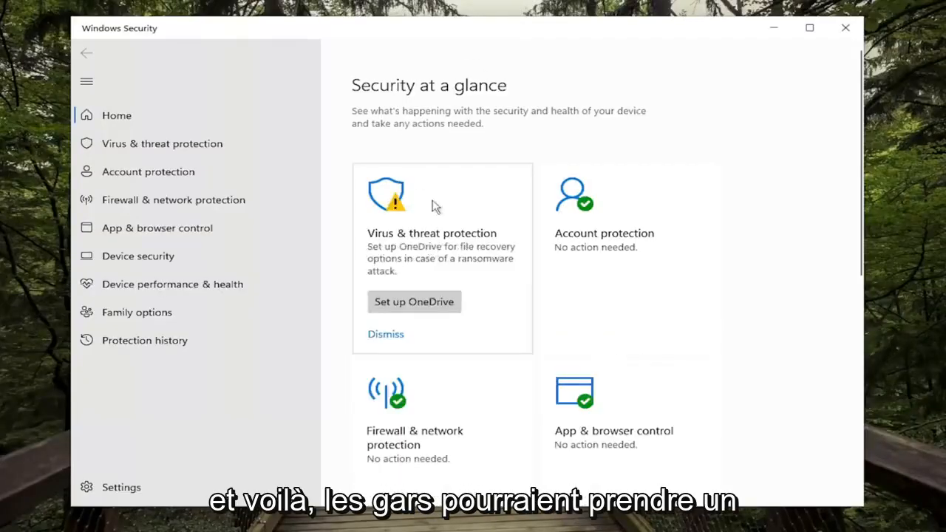
{"action": "mouse_move", "coordinate": [360, 283]}
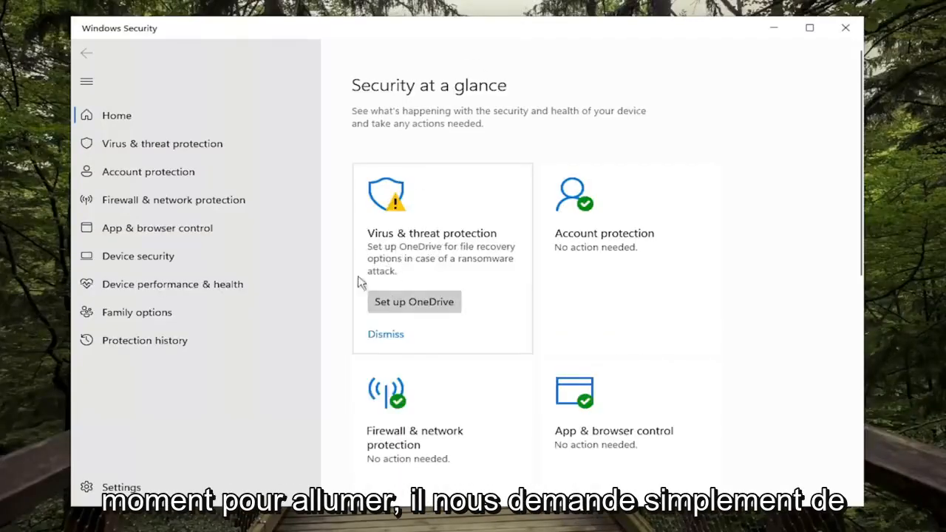
{"action": "mouse_move", "coordinate": [385, 366]}
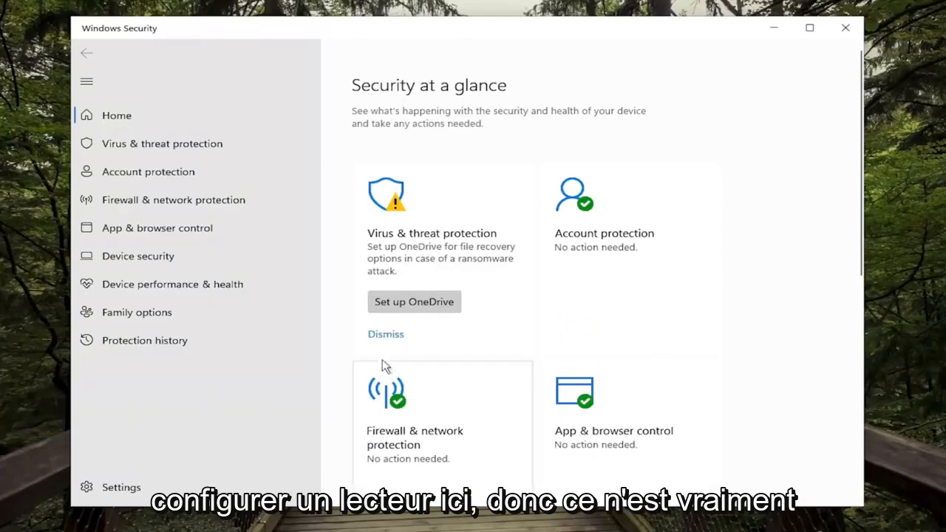
{"action": "left_click", "coordinate": [174, 199]}
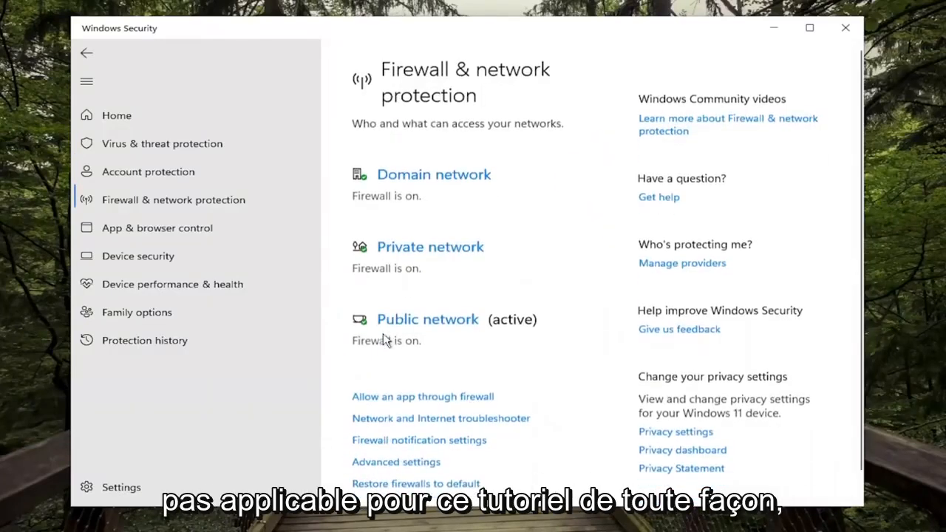
Return to Security at a glance, then close the Windows Security window
{"action": "left_click", "coordinate": [116, 115]}
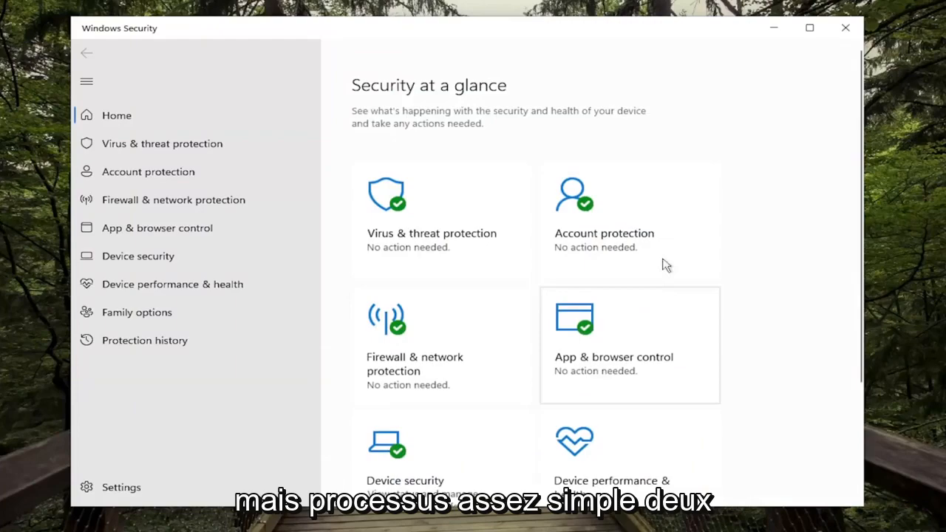
{"action": "left_click", "coordinate": [845, 27]}
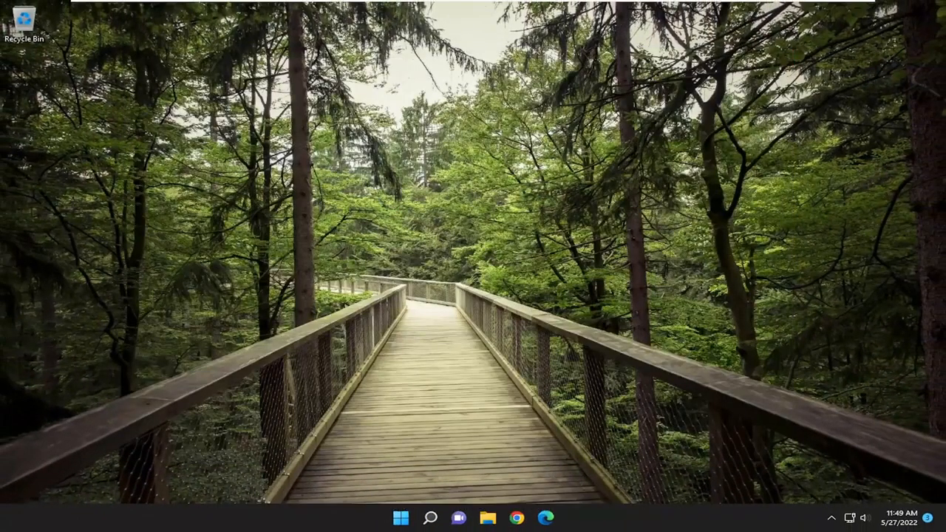